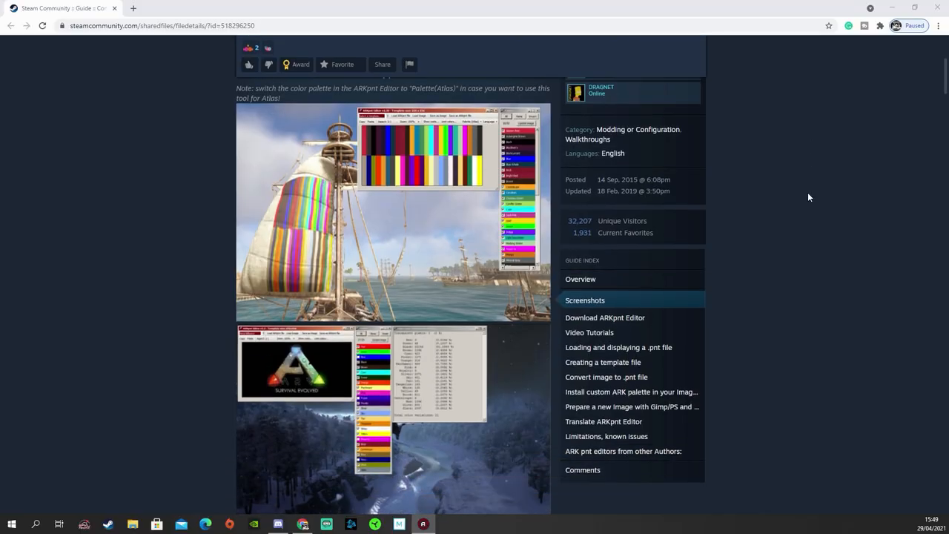
Scroll the Steam guide down to the Download ARKpnt Editor section with its version 1.30 link.
scroll("down", 3)
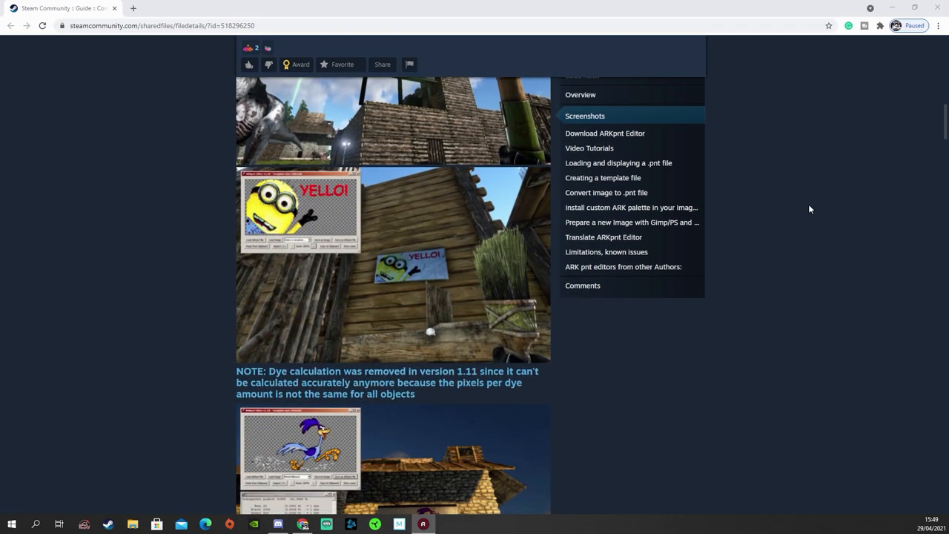
scroll("down", 3)
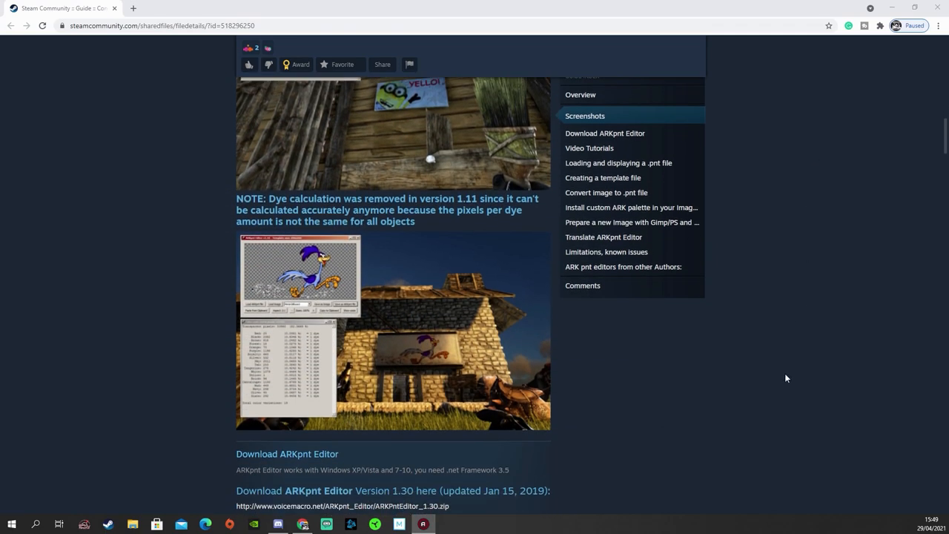
scroll("down", 3)
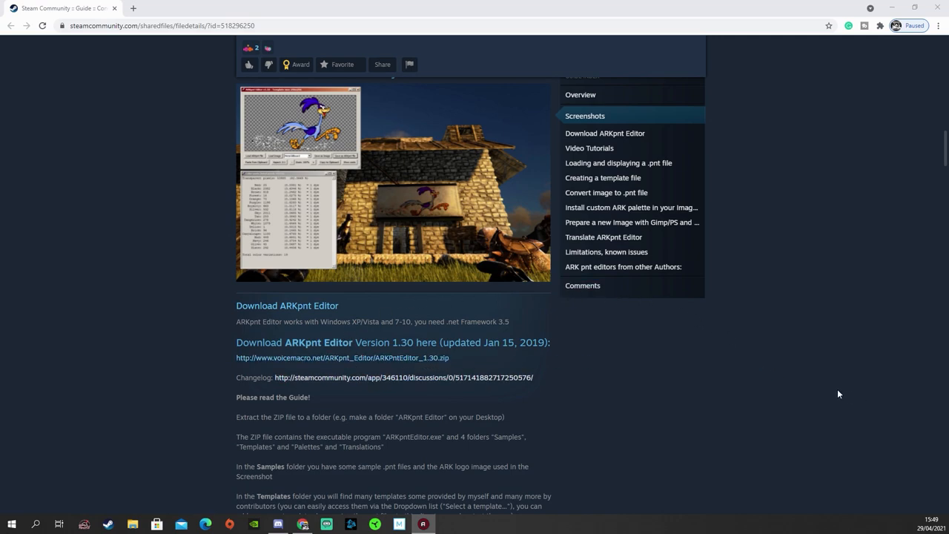
mouse_move(787, 403)
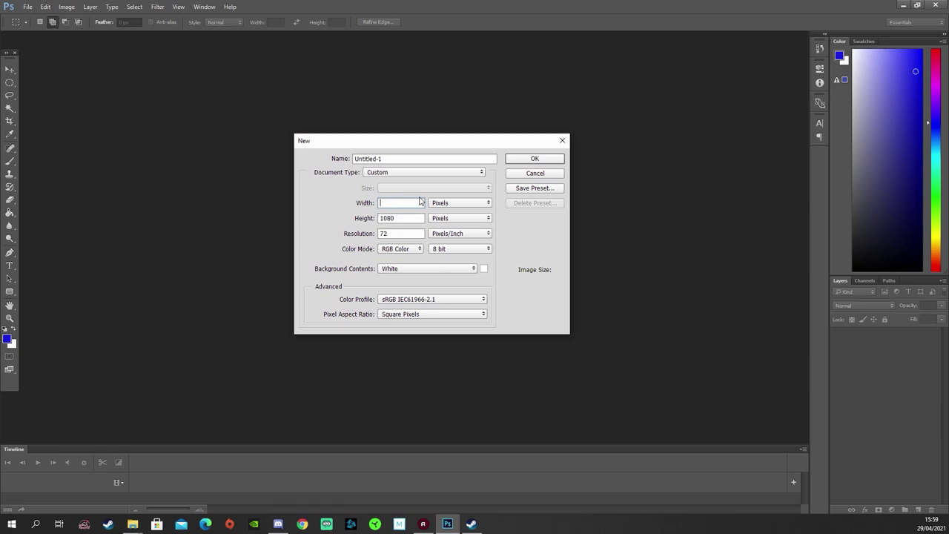
Create a new blank white document 256 by 256 pixels.
type("256")
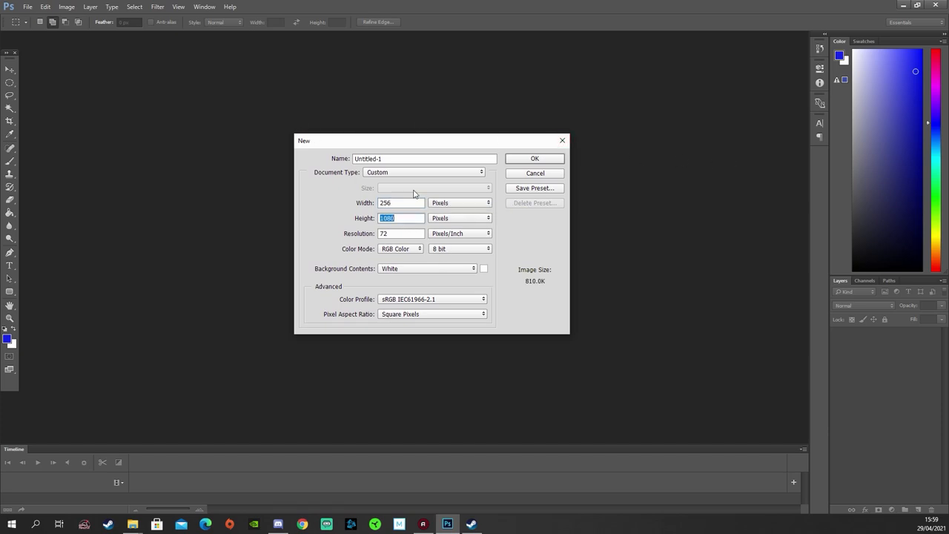
type("25")
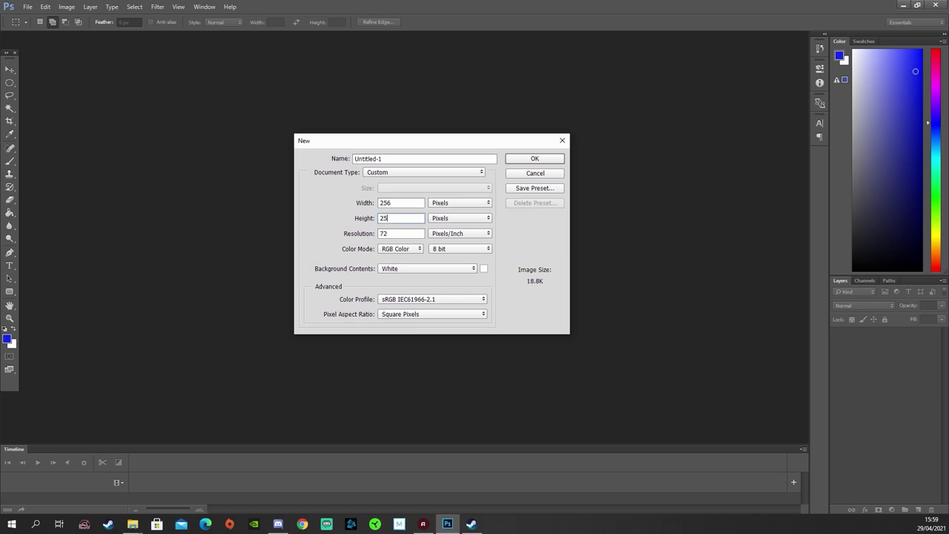
left_click(534, 157)
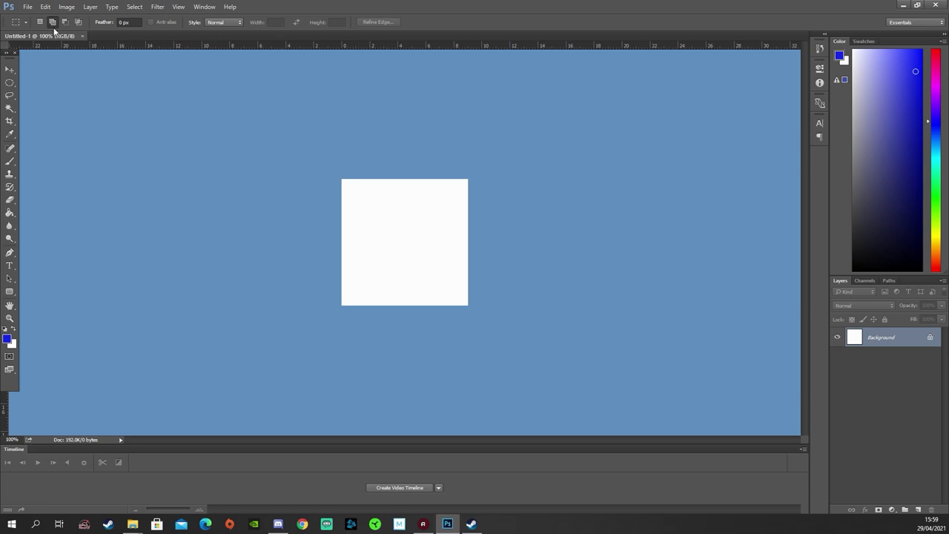
Place the transparent-file face logo from Desktop > Logo_All files as an embedded layer.
left_click(26, 5)
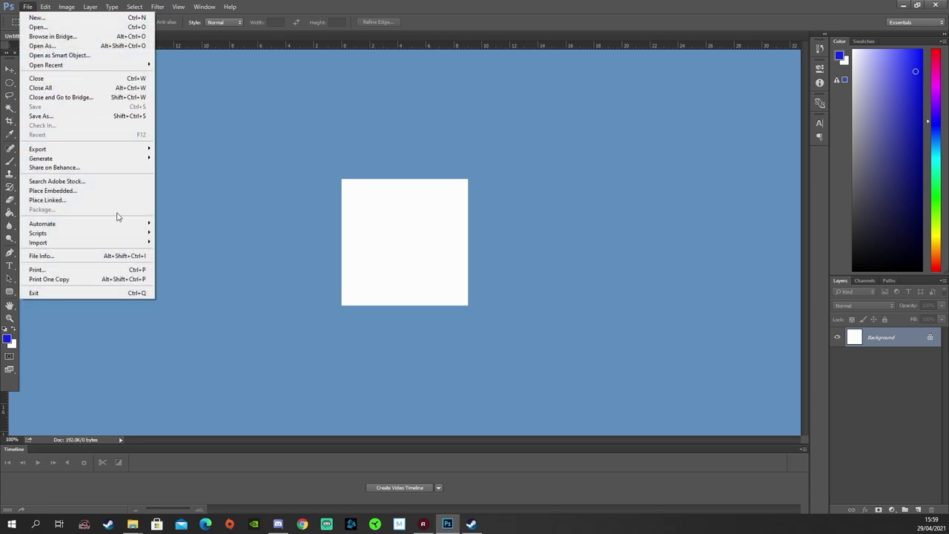
left_click(53, 190)
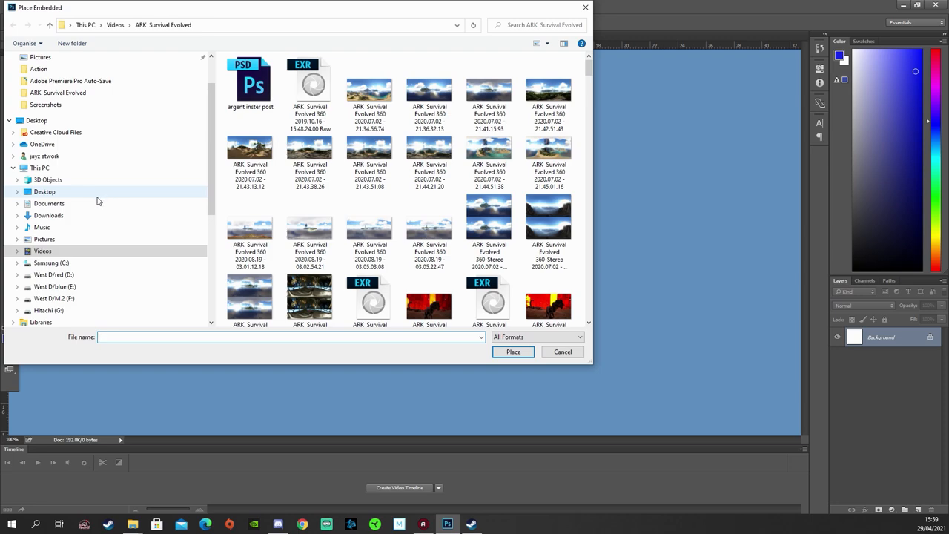
mouse_move(125, 204)
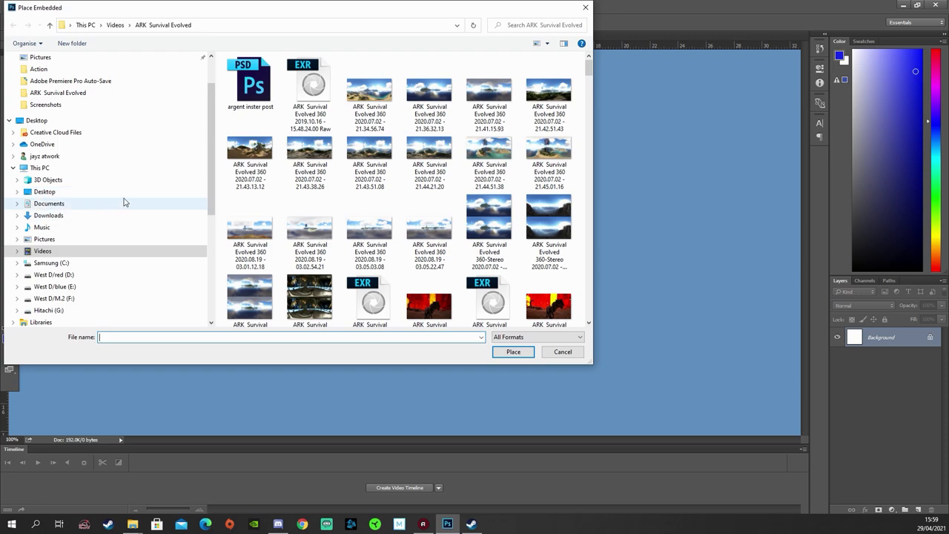
left_click(44, 191)
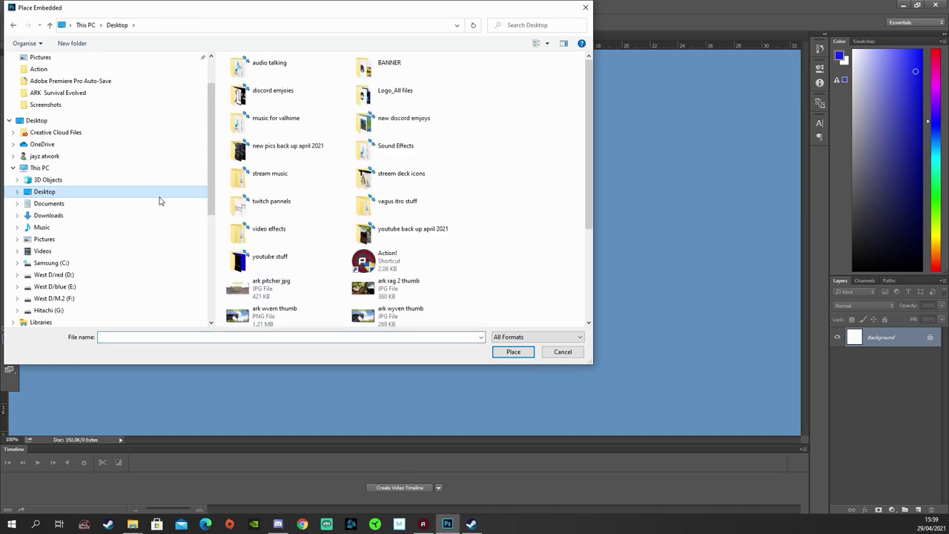
mouse_move(540, 308)
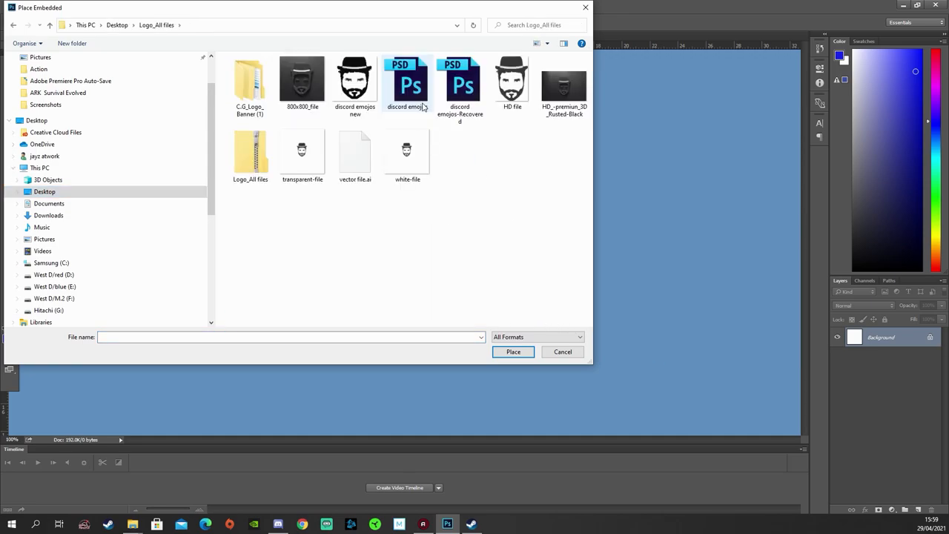
mouse_move(511, 84)
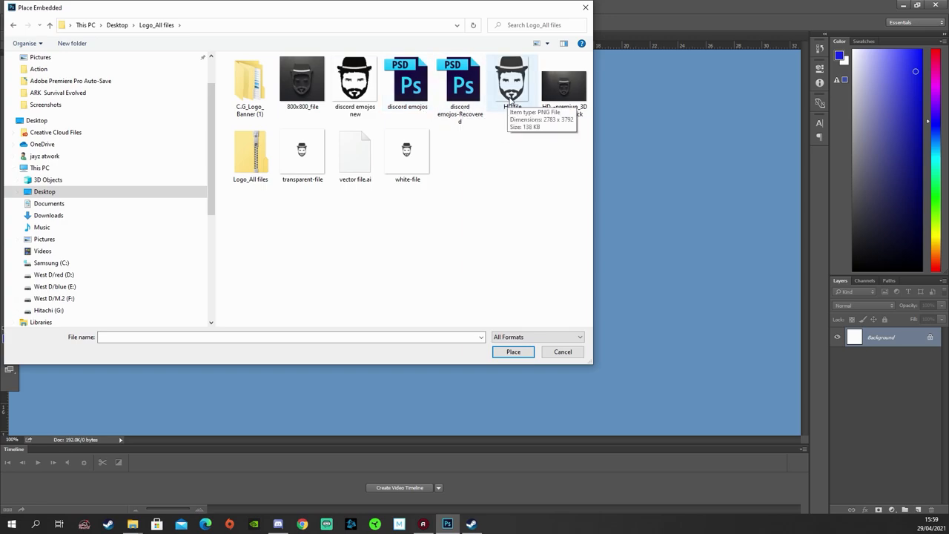
left_click(303, 151)
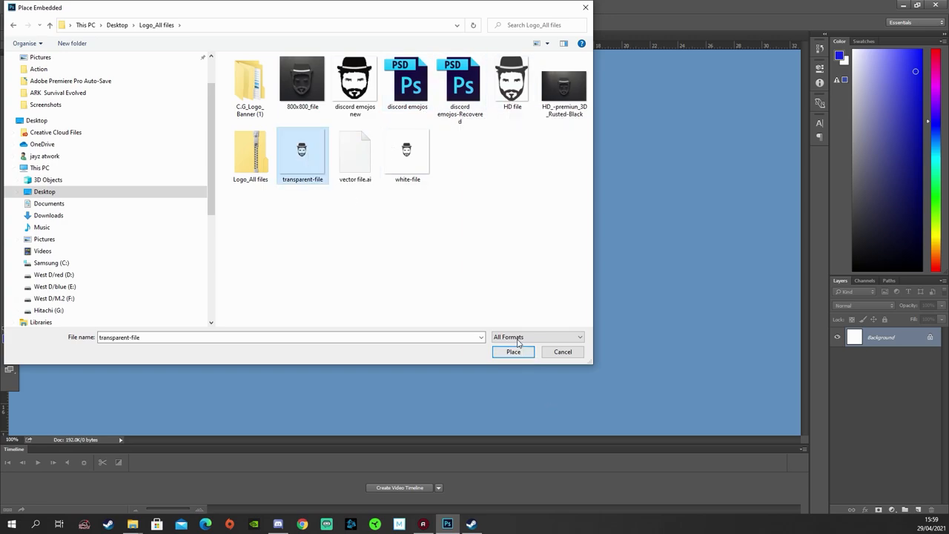
left_click(513, 351)
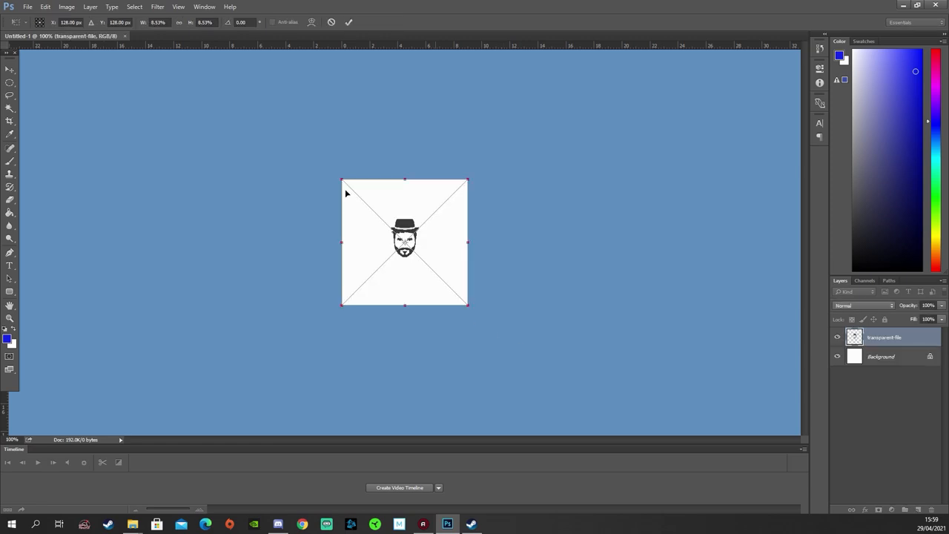
Scale the placed face logo up with Free Transform until it exceeds the canvas edges.
left_click_drag(341, 180, 309, 157)
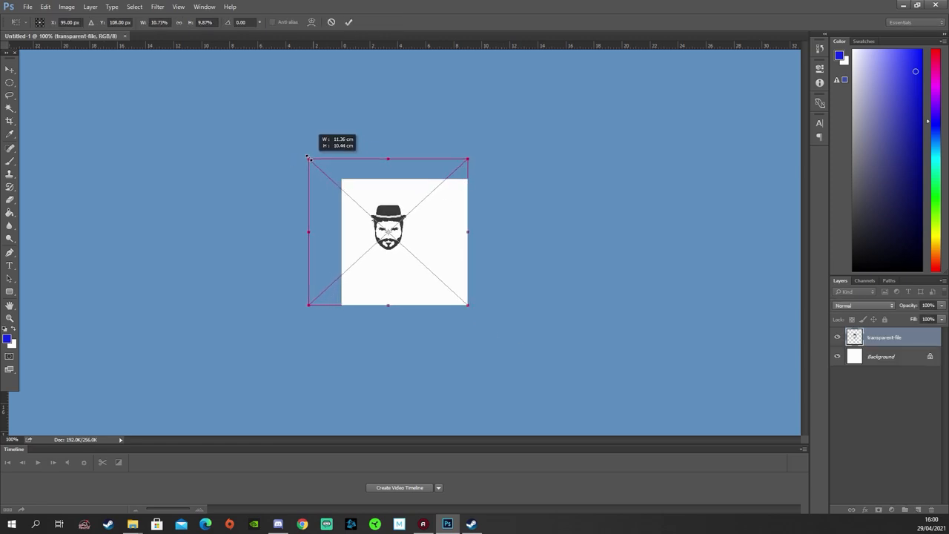
left_click_drag(308, 157, 267, 123)
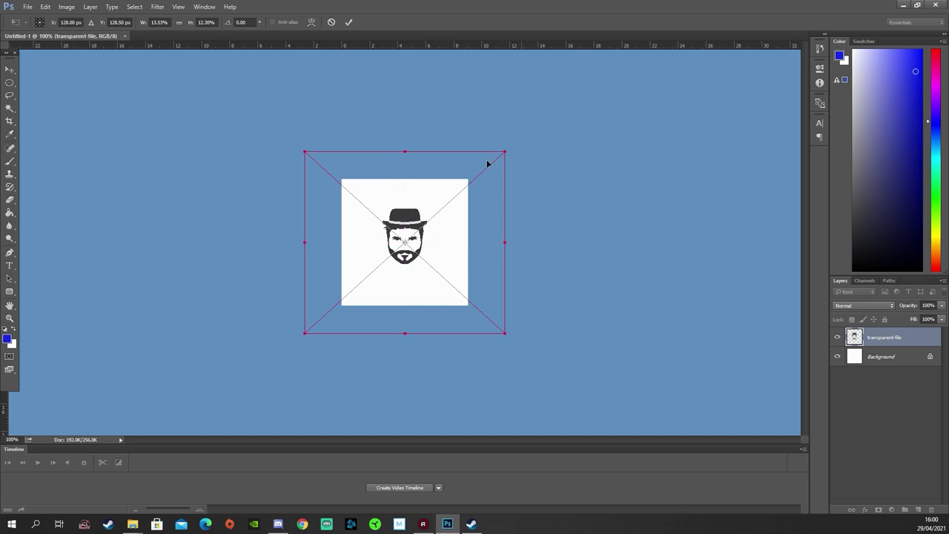
mouse_move(14, 267)
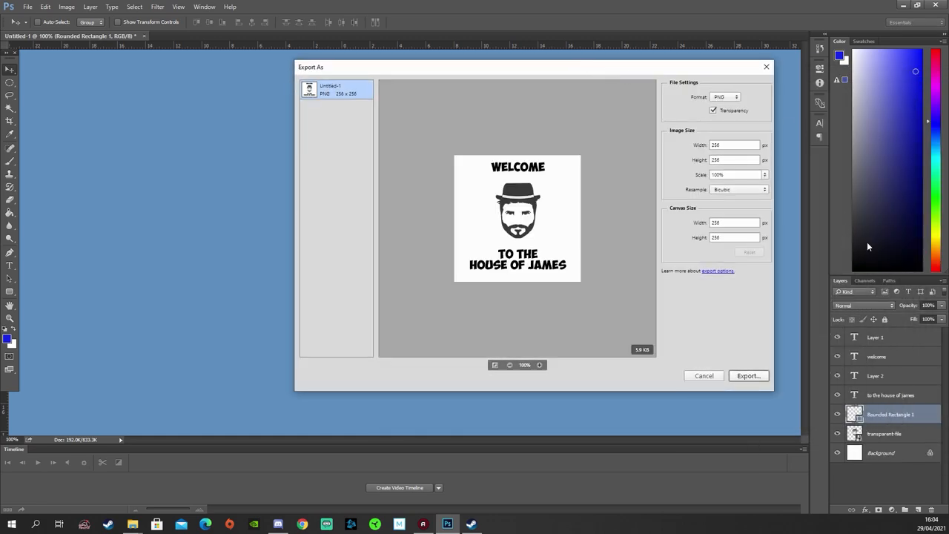
mouse_move(745, 102)
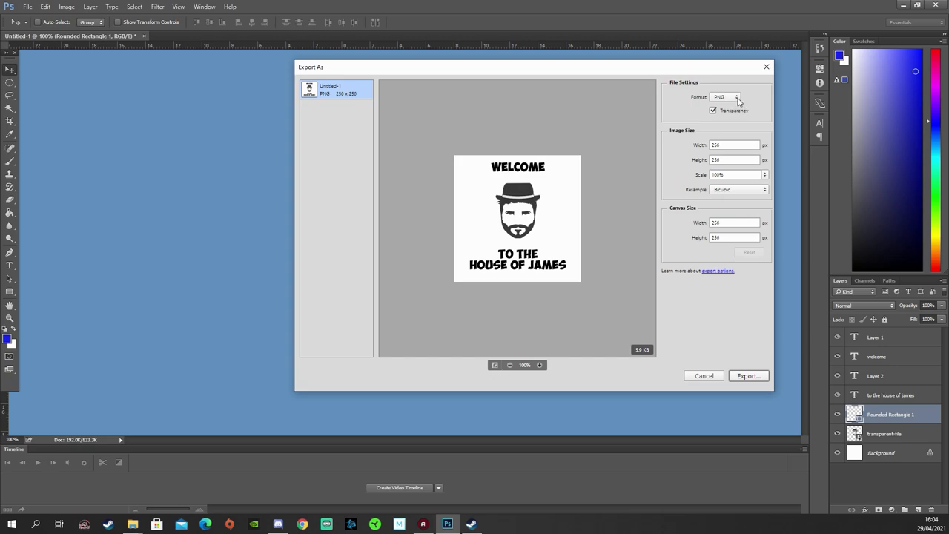
mouse_move(531, 292)
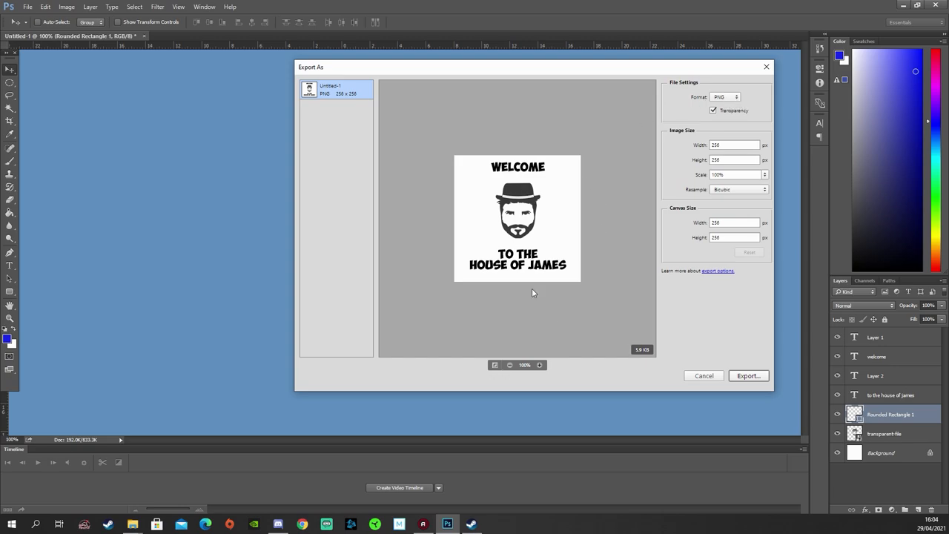
mouse_move(770, 376)
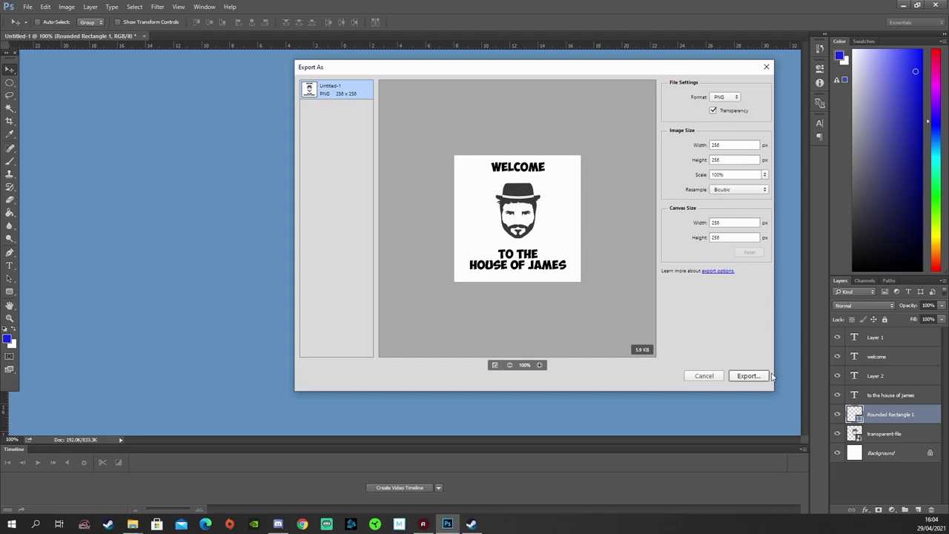
mouse_move(756, 350)
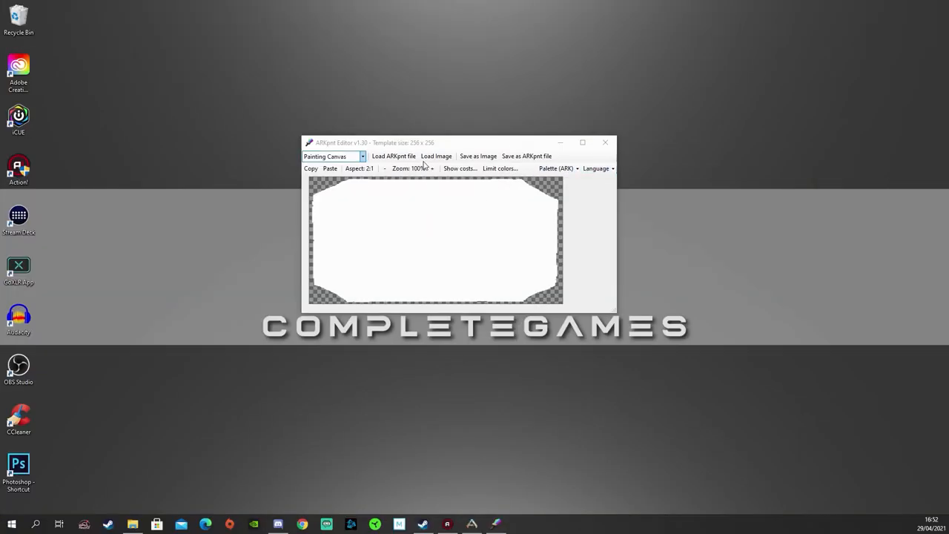
mouse_move(414, 161)
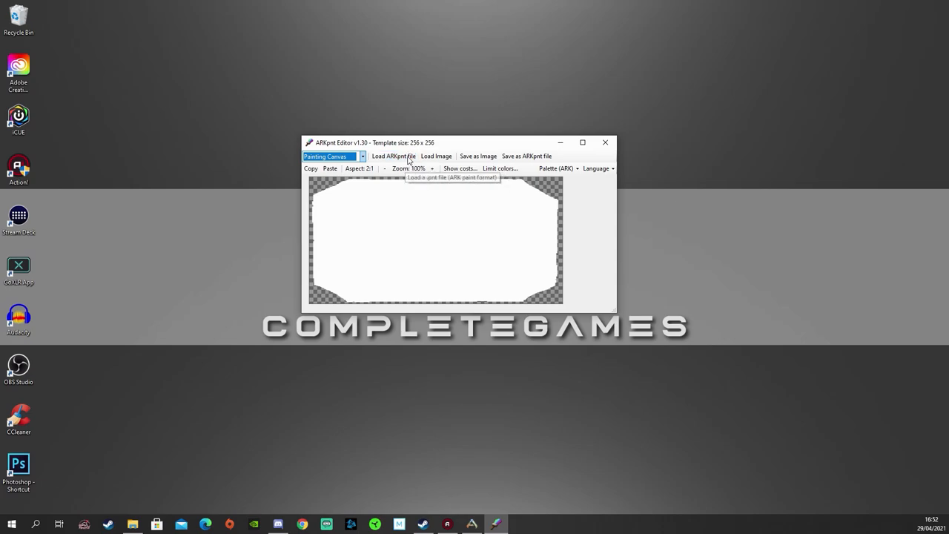
mouse_move(611, 124)
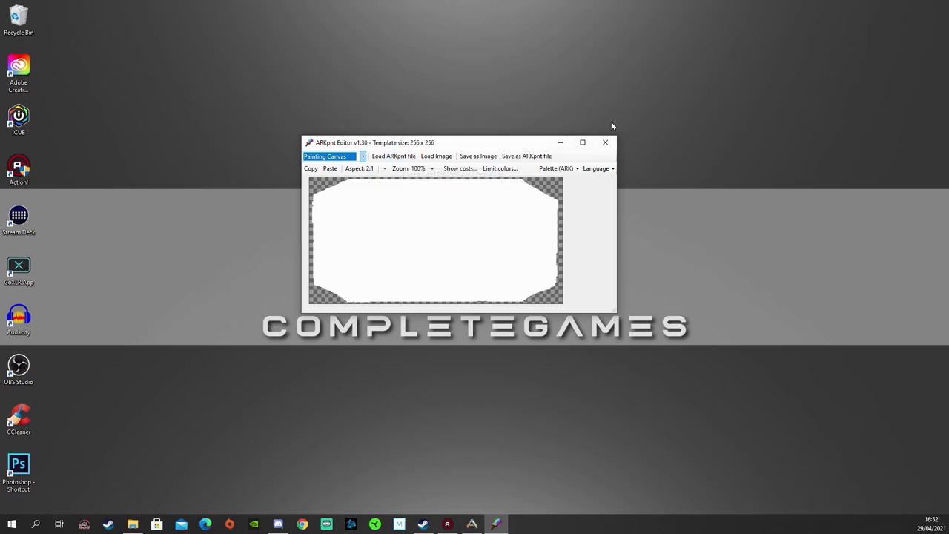
Load the house of james logo from the Desktop onto the Painting Canvas, agreeing to reduce colours.
left_click(436, 155)
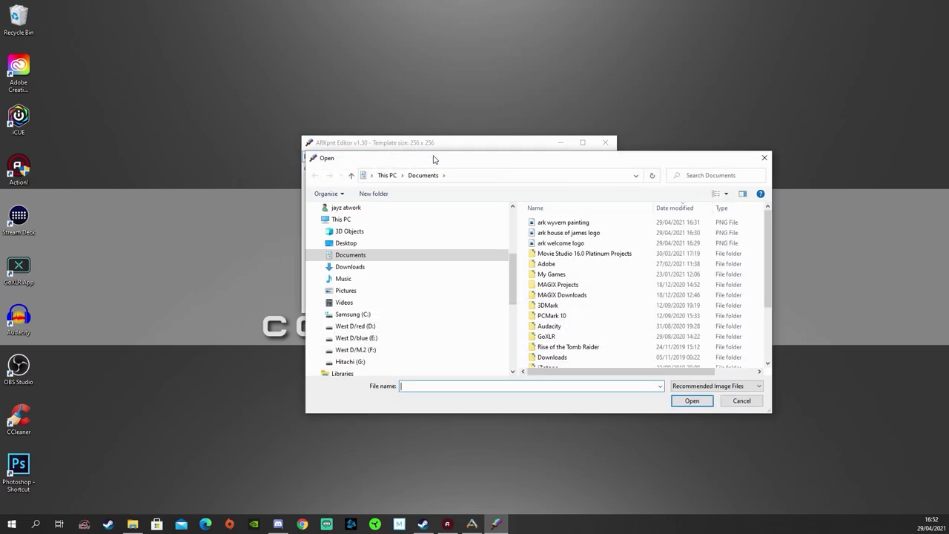
left_click(345, 243)
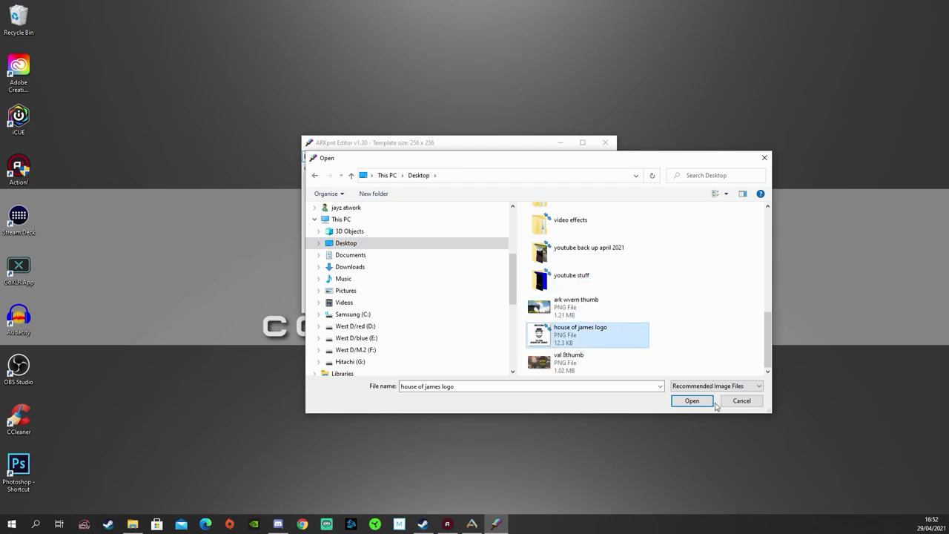
left_click(691, 401)
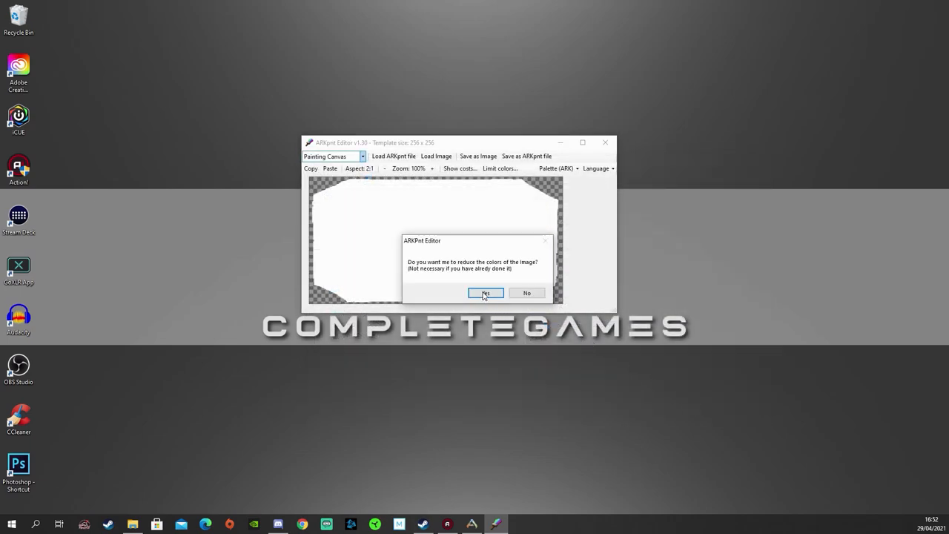
left_click(484, 292)
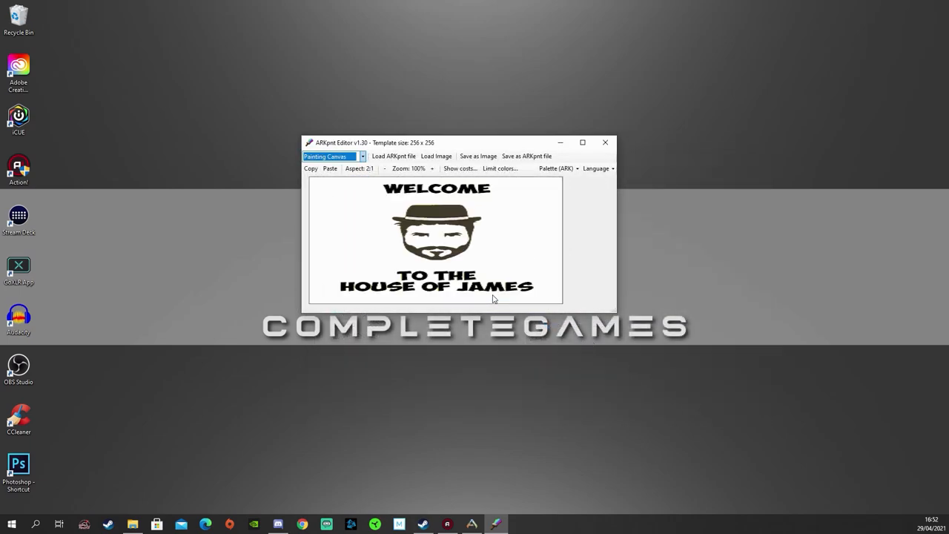
mouse_move(510, 174)
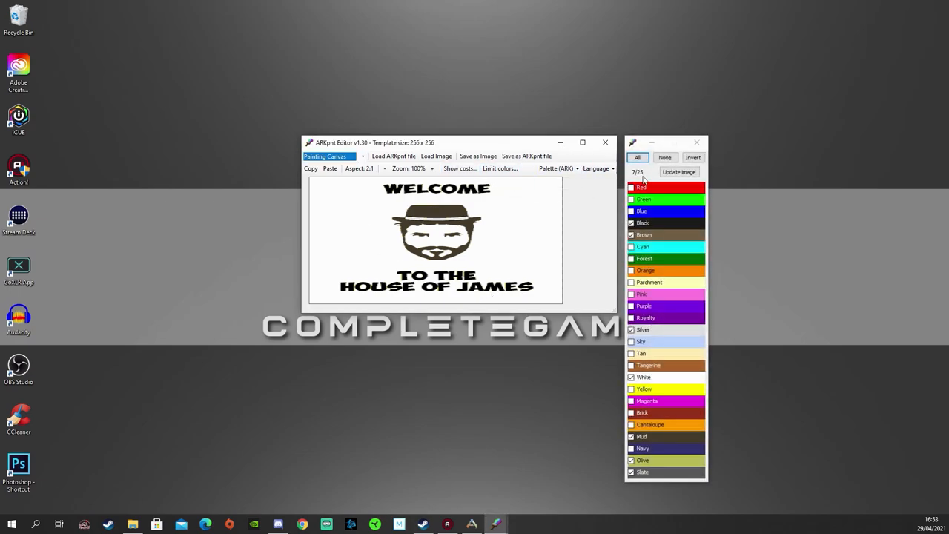
Keep 7 of 25 ARK dye colours in the palette and update the logo image.
left_click(637, 157)
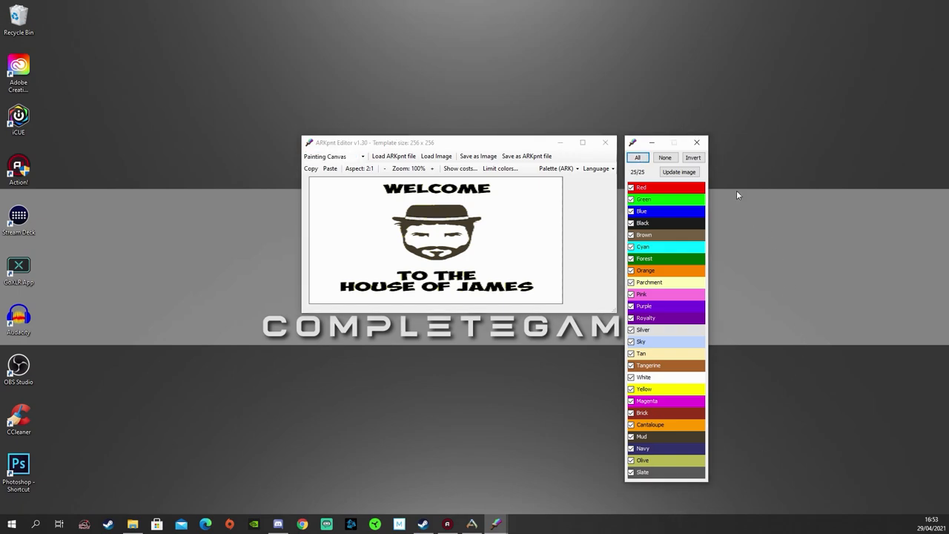
left_click(679, 172)
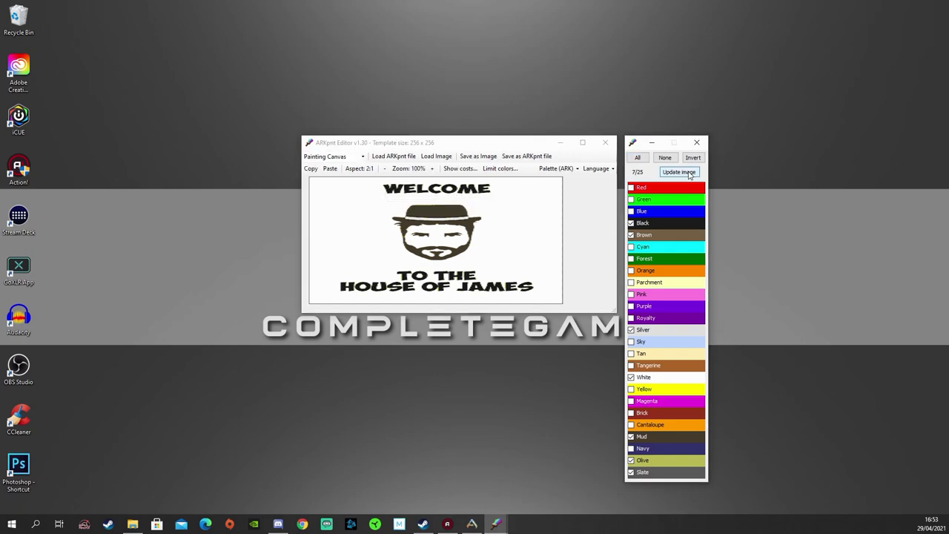
left_click(679, 172)
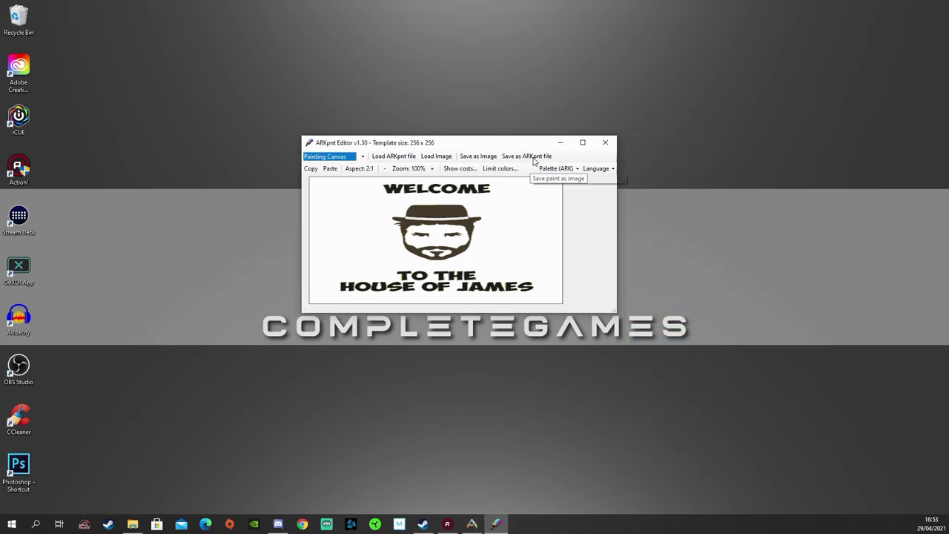
Start saving as an ARKpnt file and browse E:\SteamLibrary\steamapps\common.
left_click(526, 156)
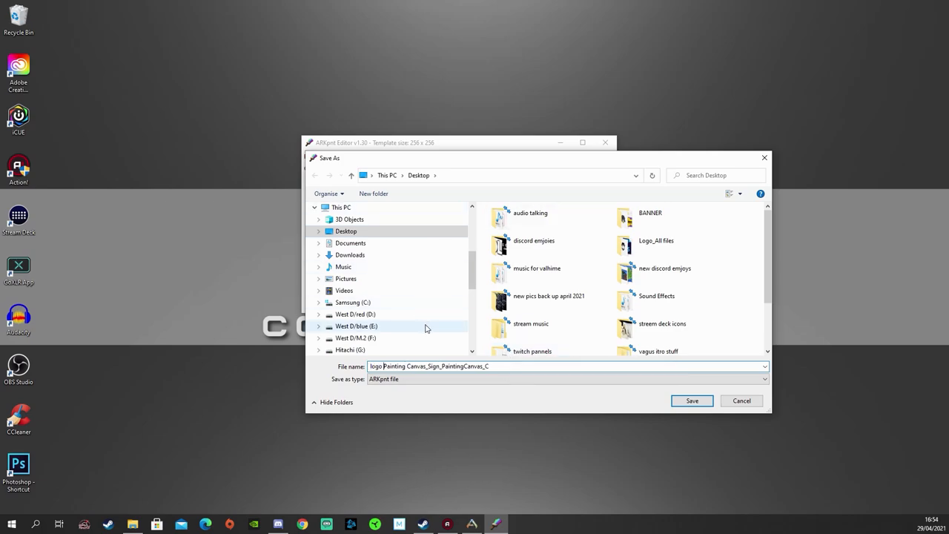
left_click(355, 326)
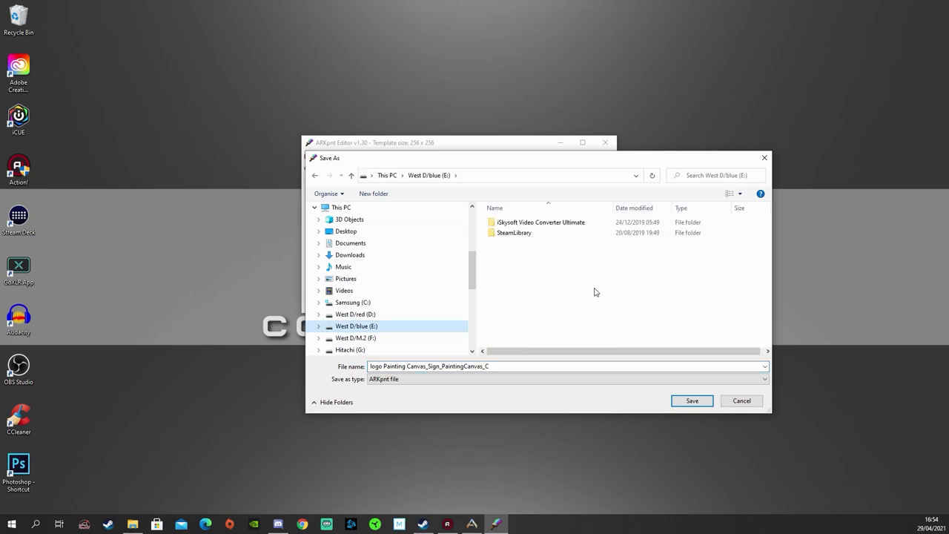
double_click(513, 232)
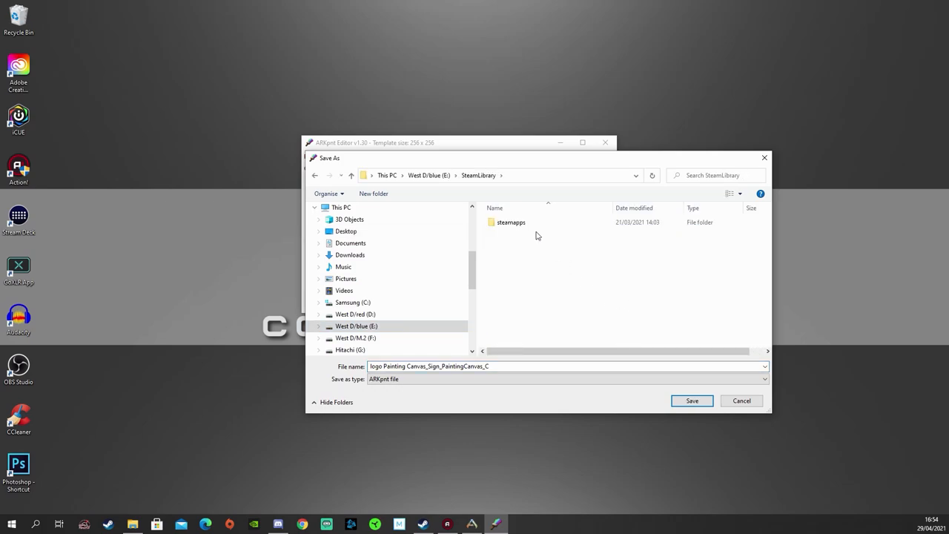
double_click(510, 223)
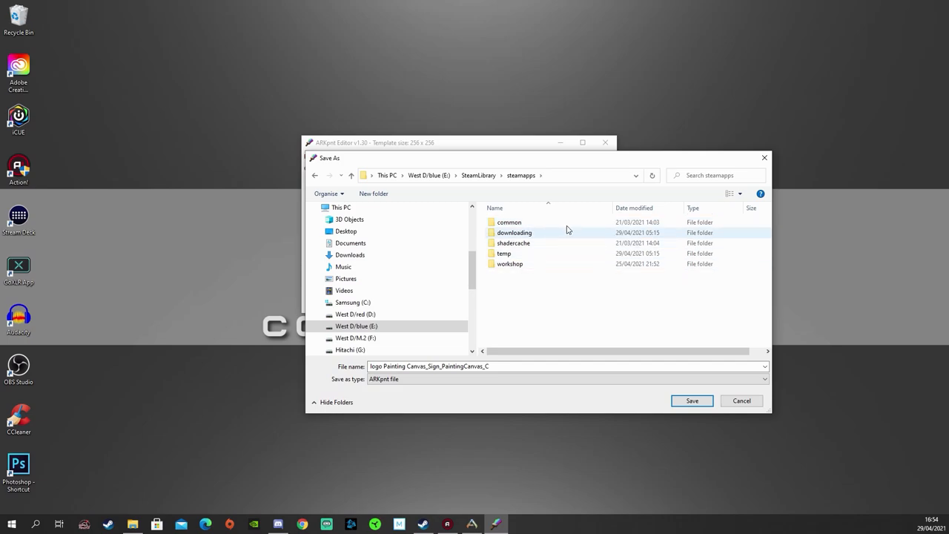
double_click(510, 222)
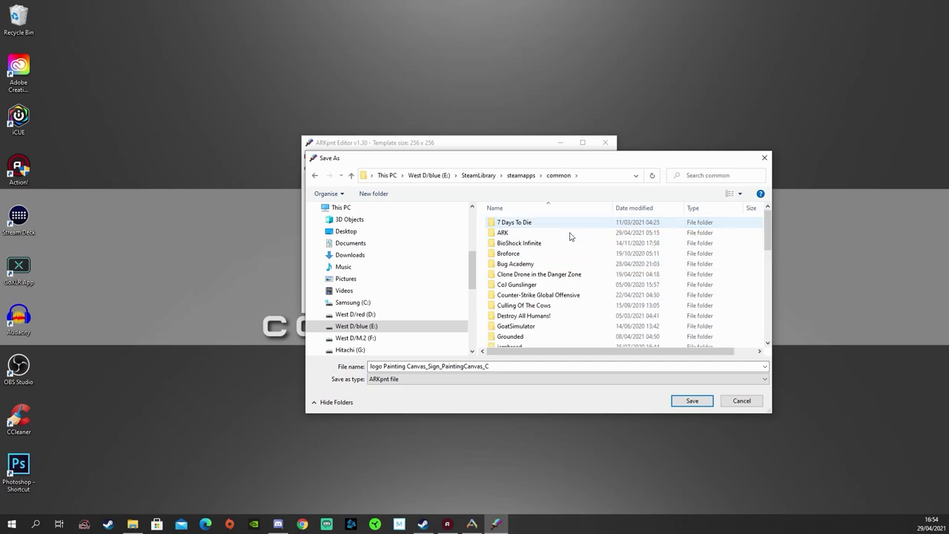
Continue into ARK\ShooterGame\Saved\MyPaintings as the save location.
double_click(503, 232)
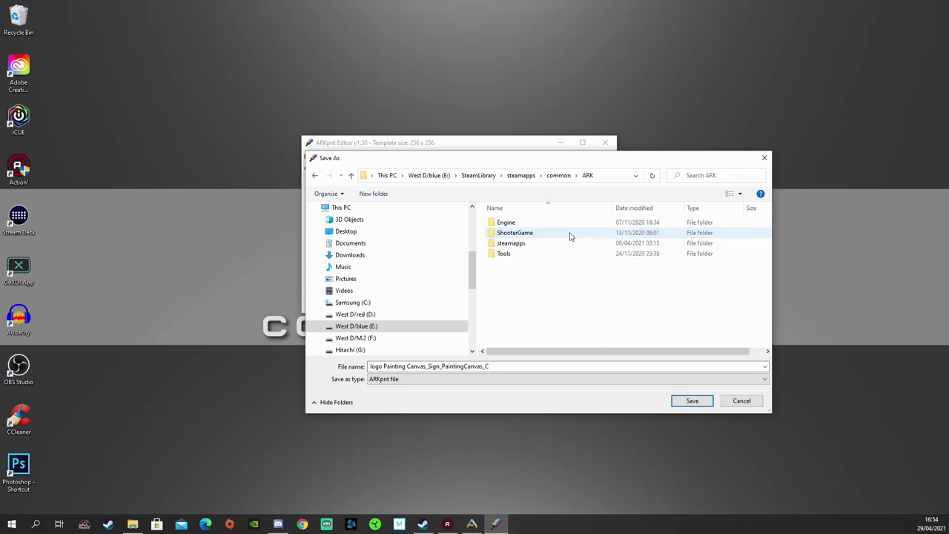
double_click(514, 231)
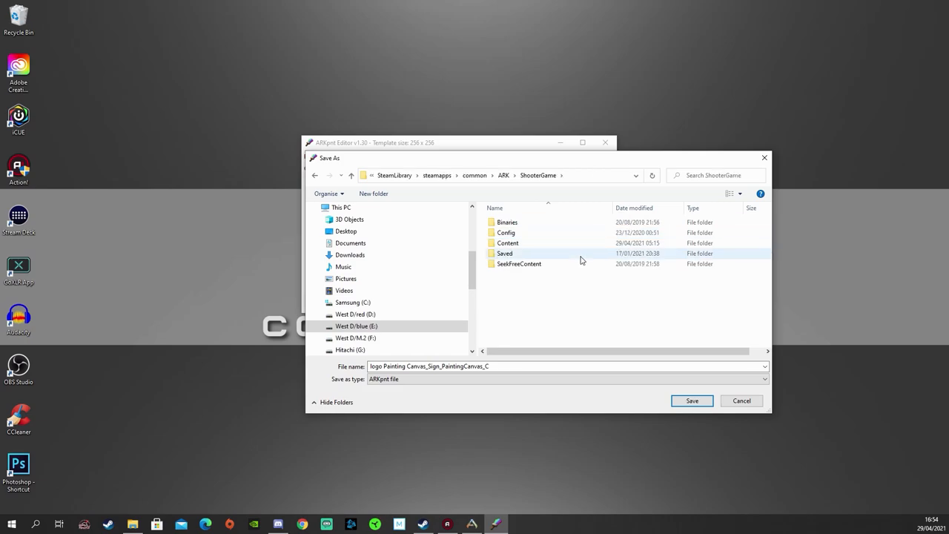
double_click(504, 252)
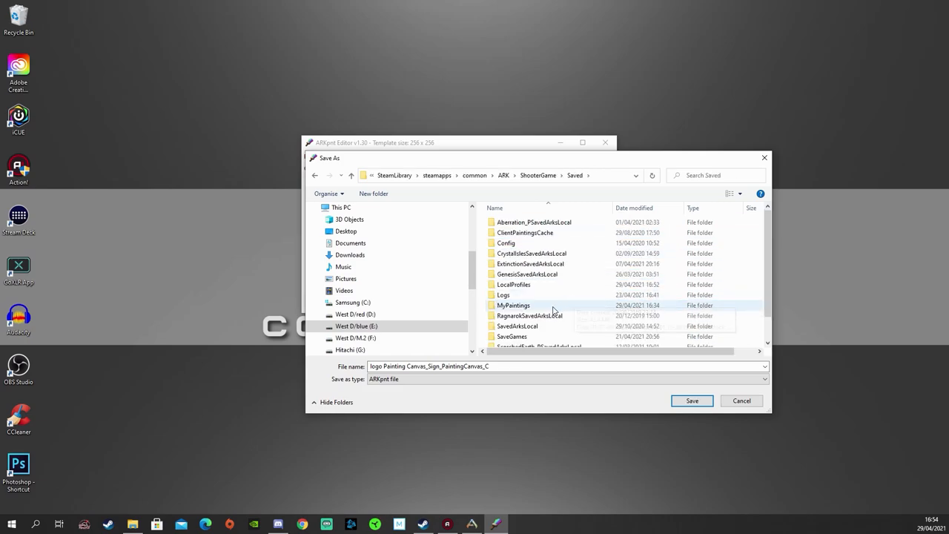
double_click(513, 305)
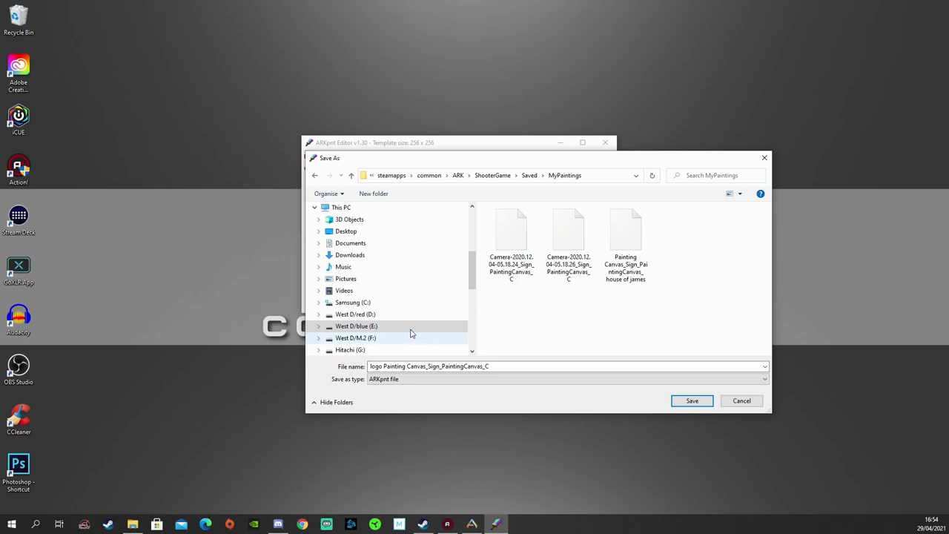
mouse_move(753, 414)
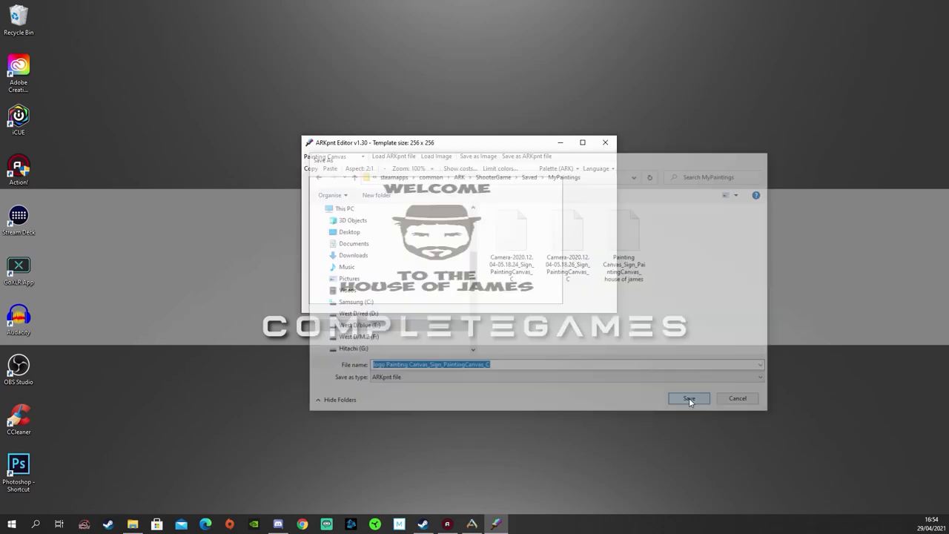
Confirm saving the painting file into MyPaintings before switching to ARK.
left_click(688, 397)
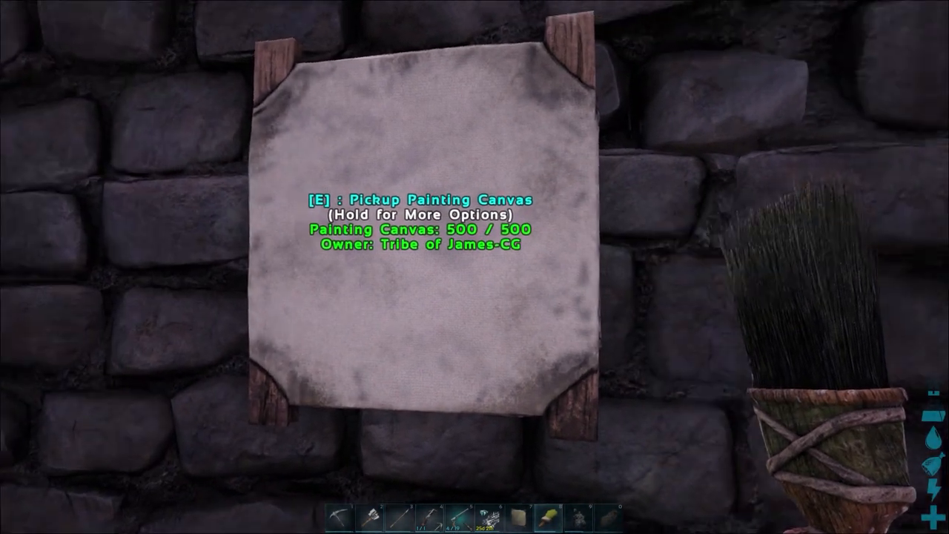
Load the saved logo Painting Canvas painting onto the in-game wall canvas.
key("e")
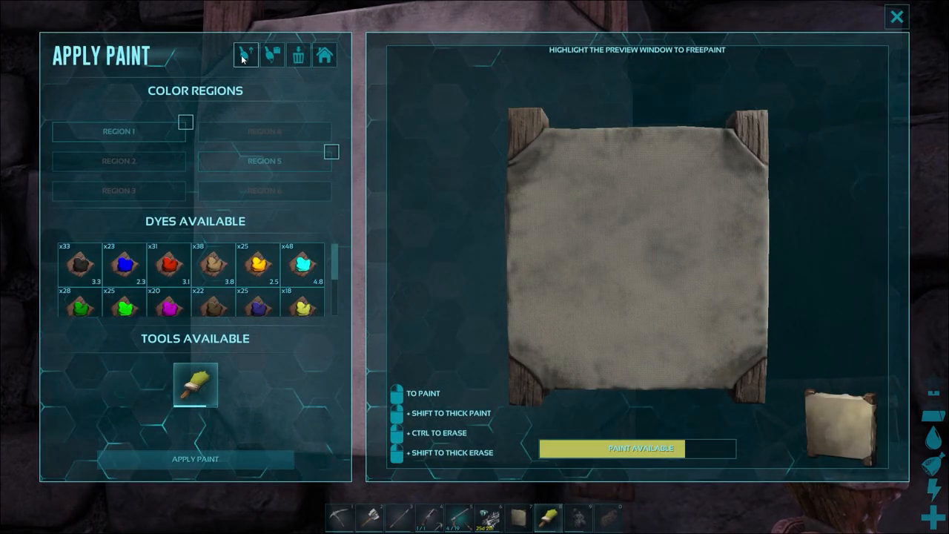
mouse_move(244, 55)
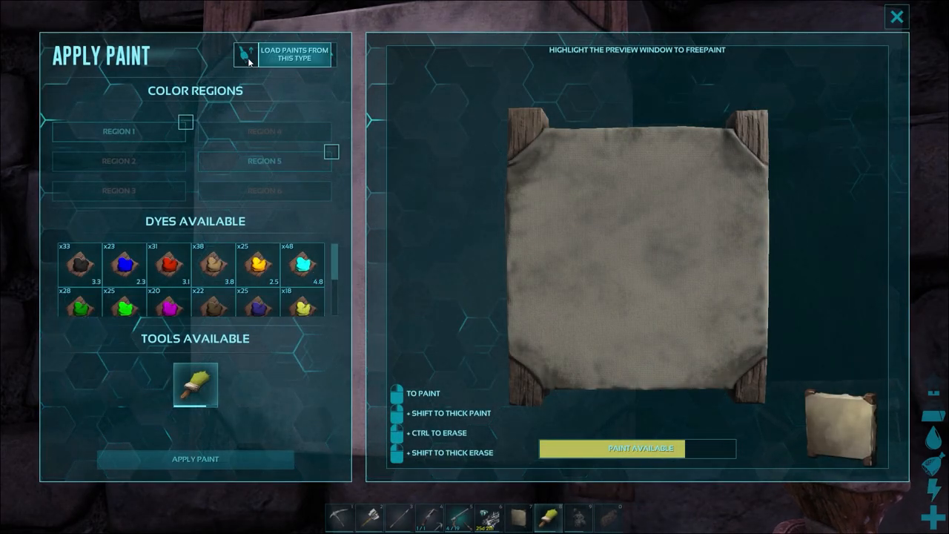
left_click(284, 53)
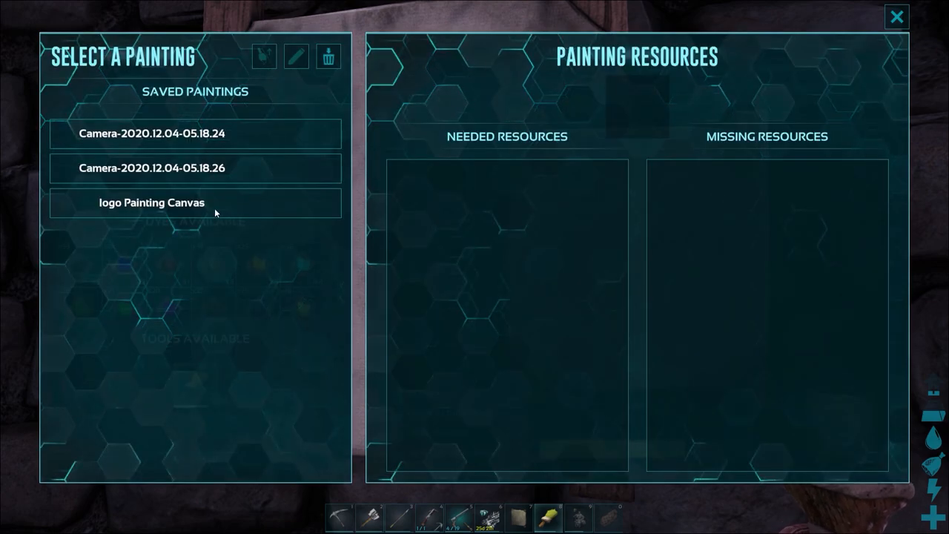
left_click(152, 202)
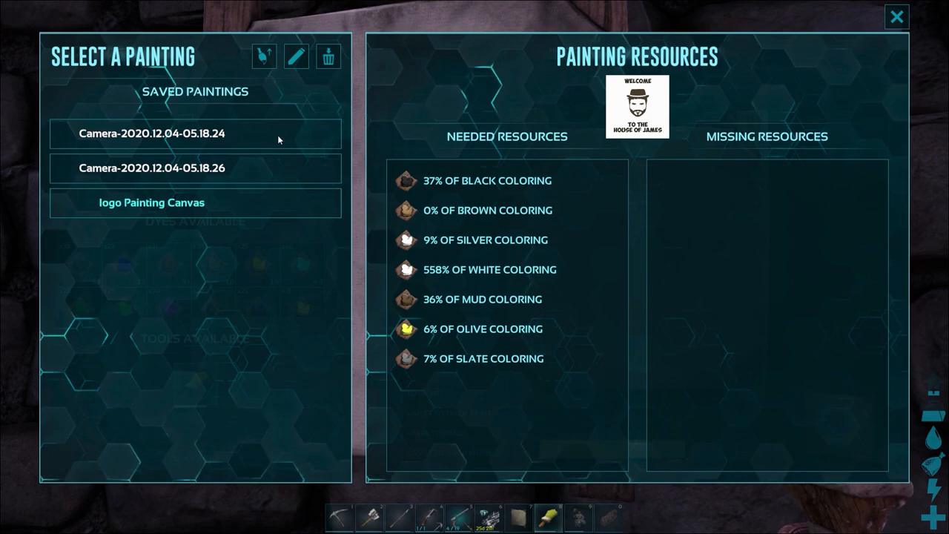
mouse_move(295, 71)
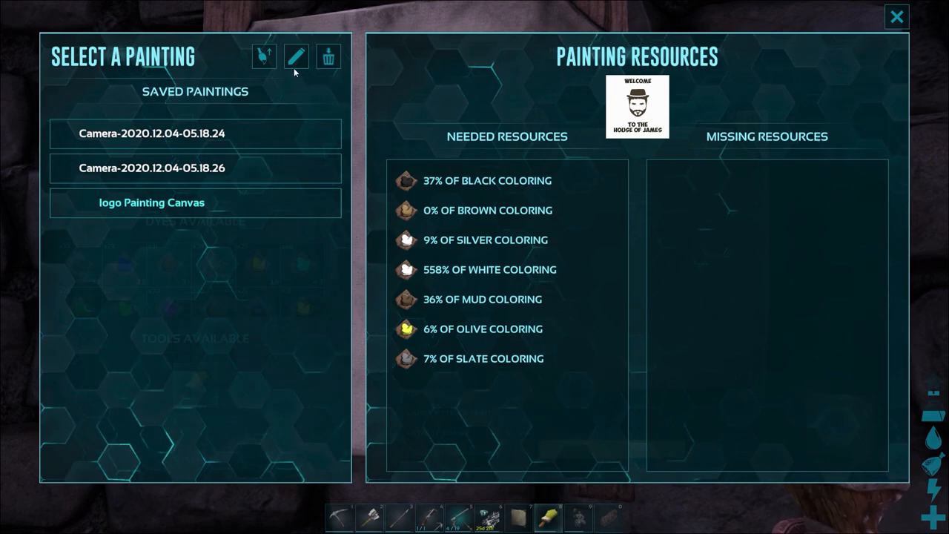
mouse_move(320, 105)
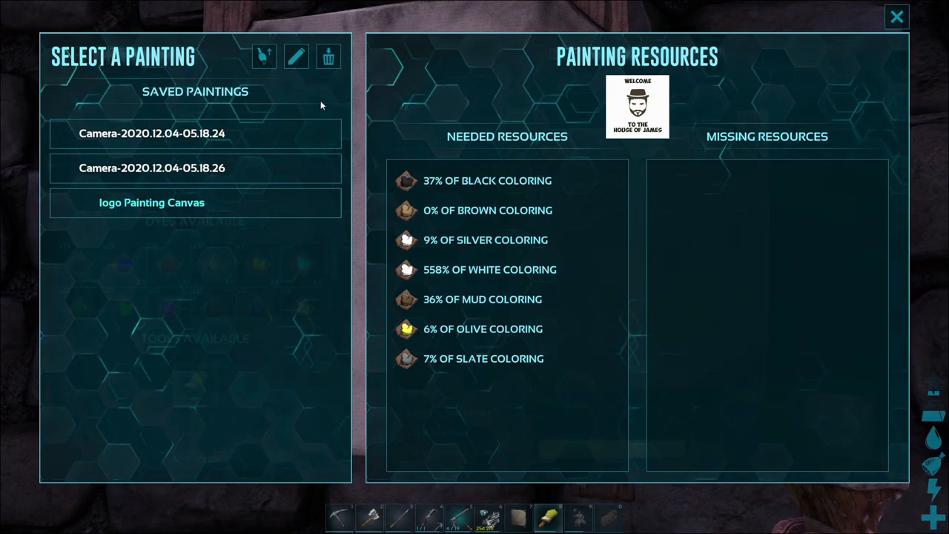
mouse_move(269, 210)
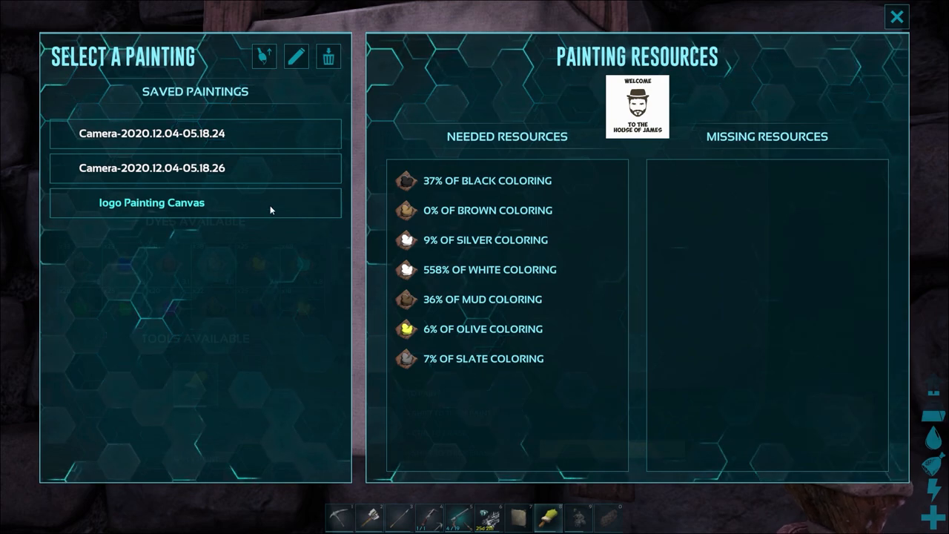
left_click(264, 56)
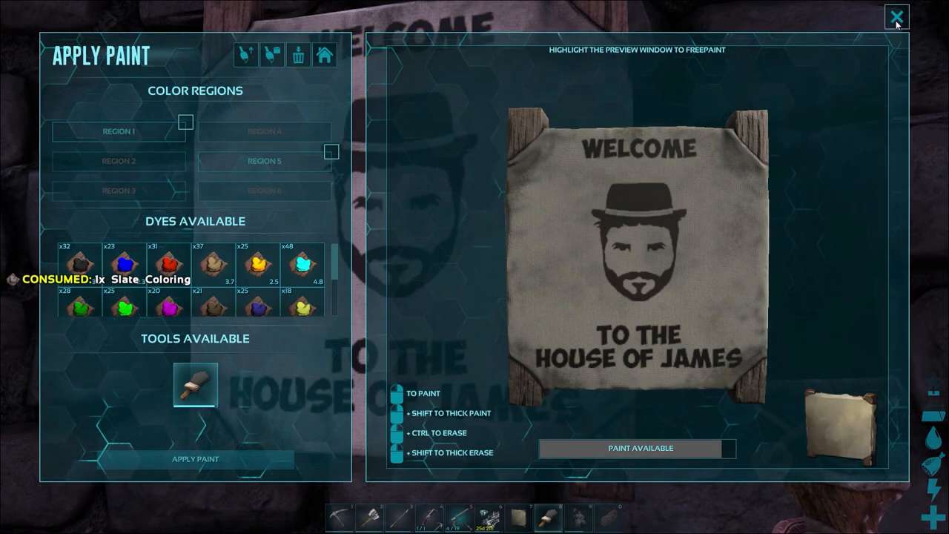
Close the Apply Paint window so the House of James logo shows on the wall.
left_click(895, 14)
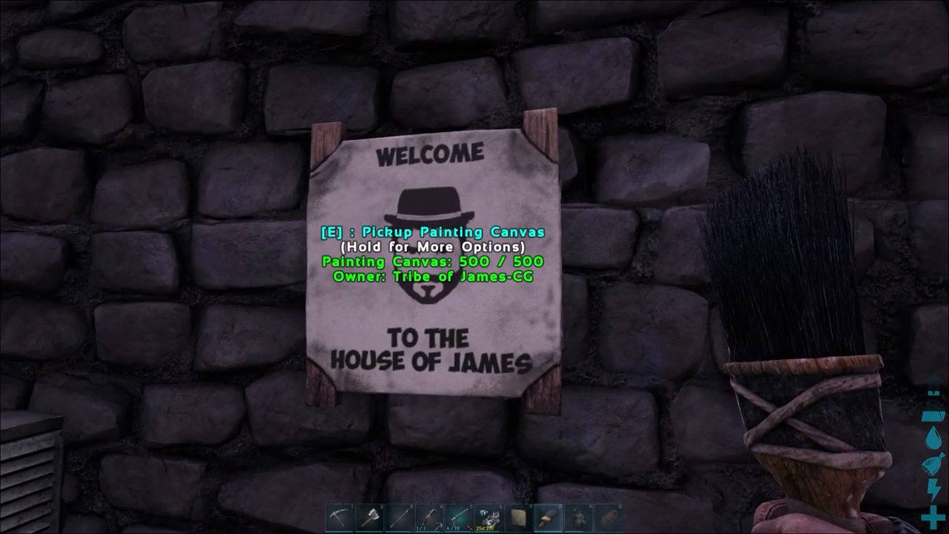
mouse_move(475, 266)
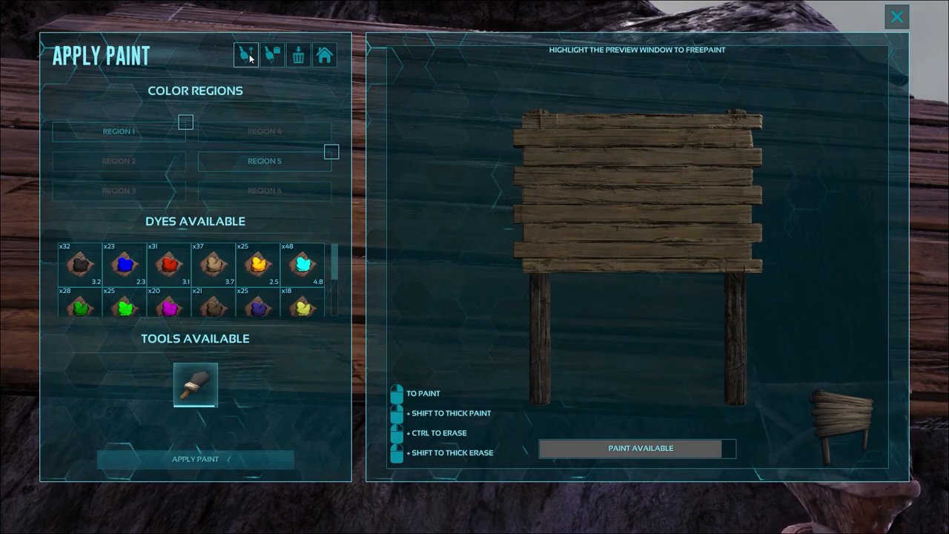
Select the saved 'ottaLarge Wood Signpost' painting and load it onto the signpost.
left_click(272, 55)
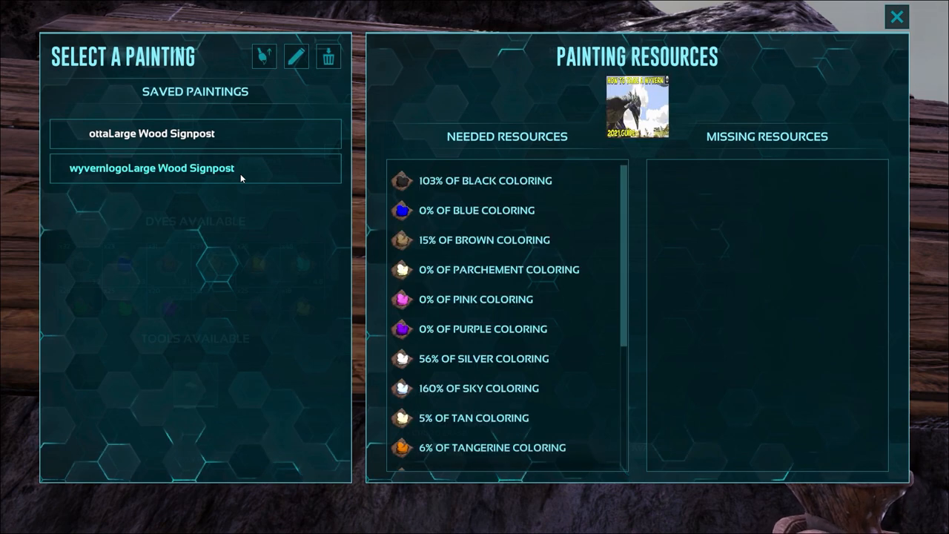
left_click(151, 133)
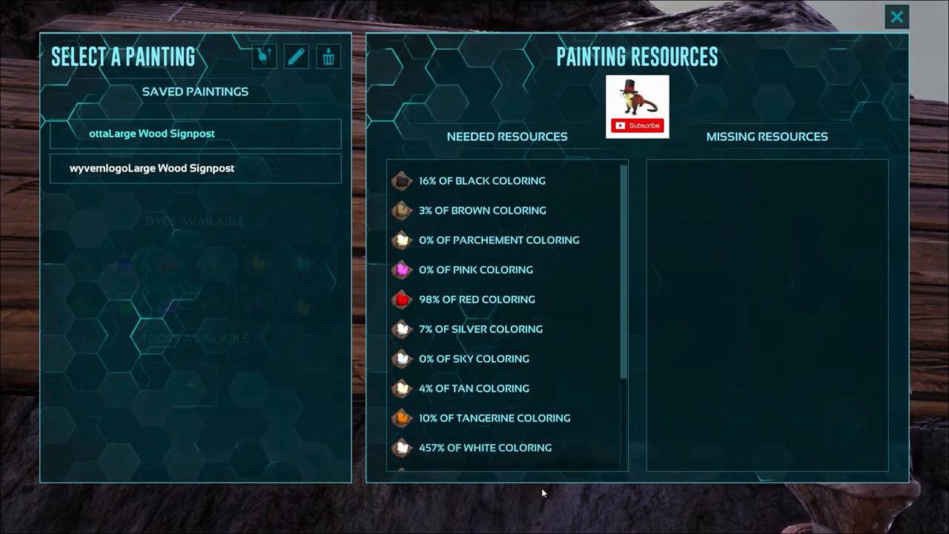
mouse_move(264, 56)
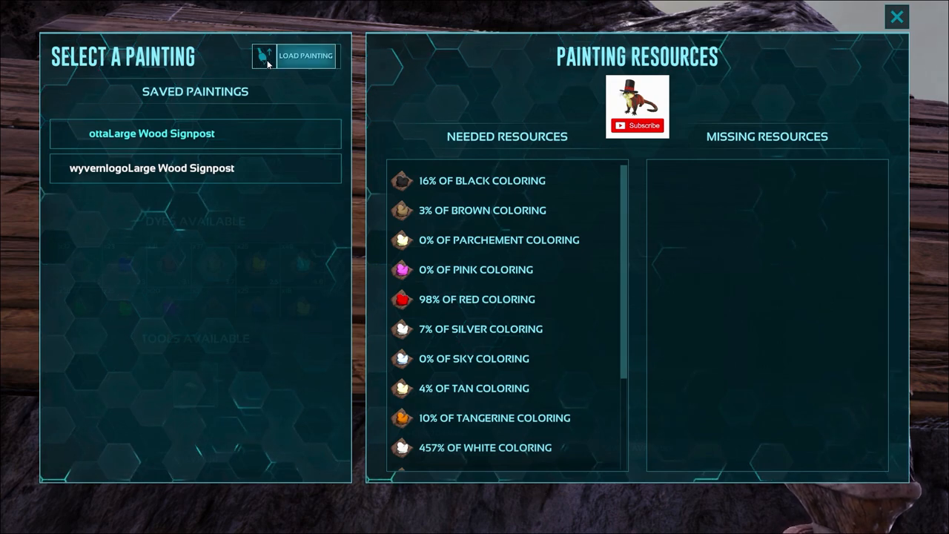
left_click(293, 56)
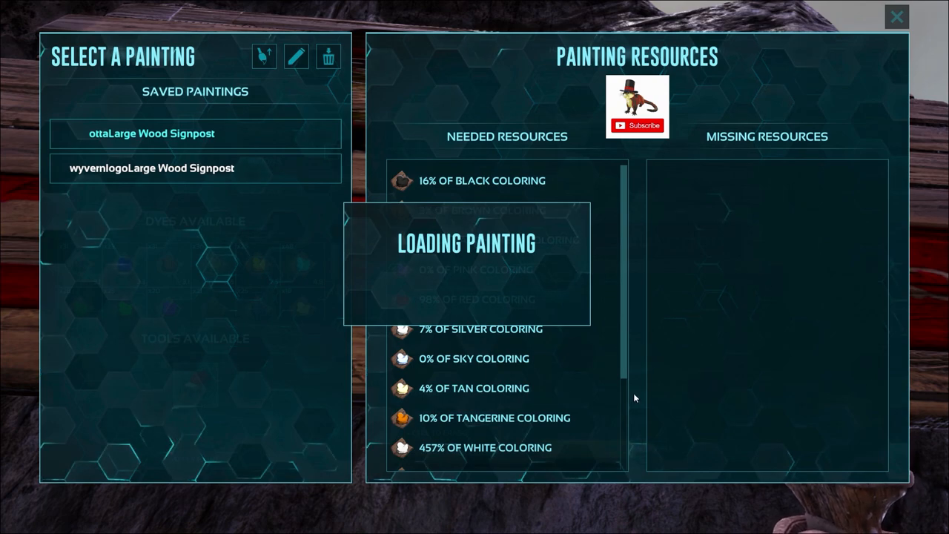
mouse_move(569, 436)
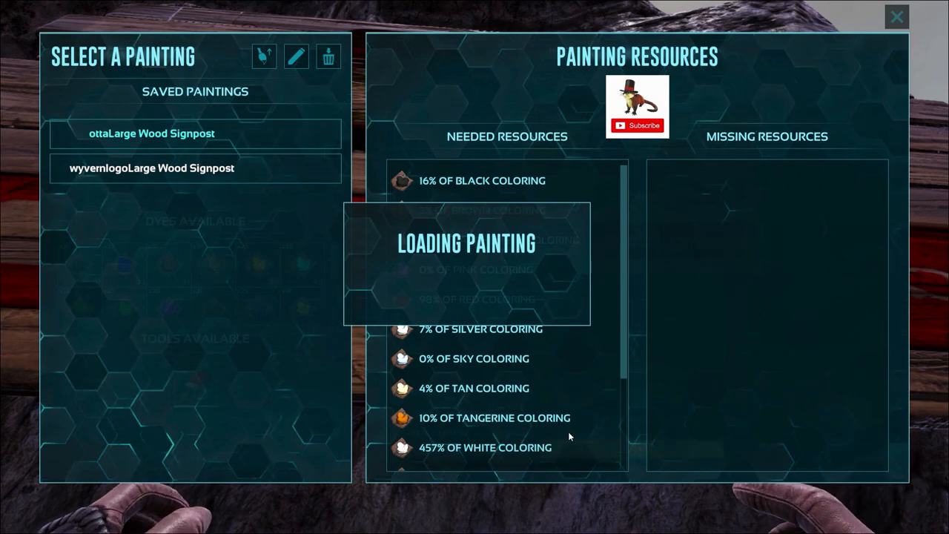